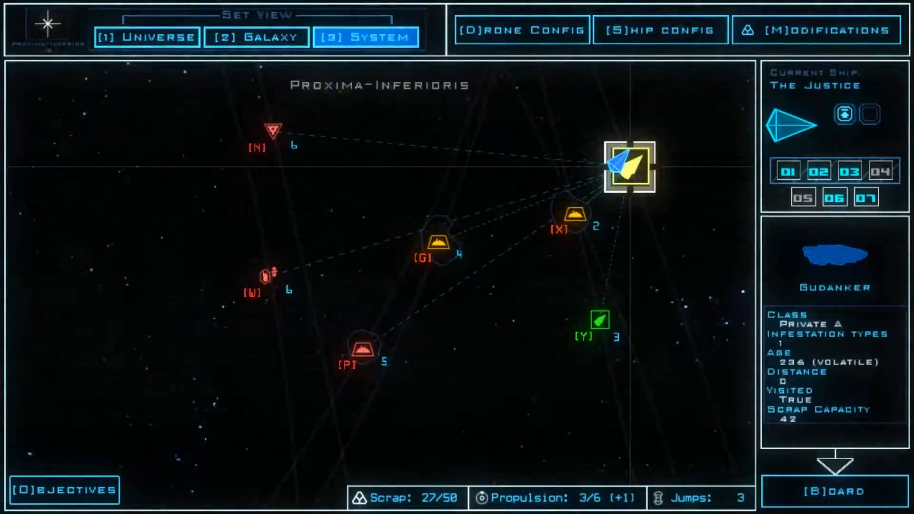
Step: Select the Jackboot derelict on the system map and travel there
left_click(593, 322)
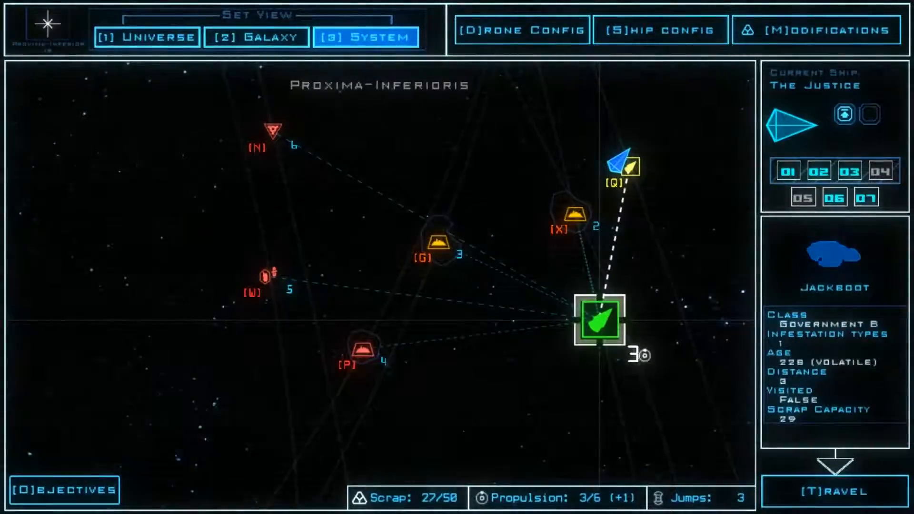
left_click(833, 490)
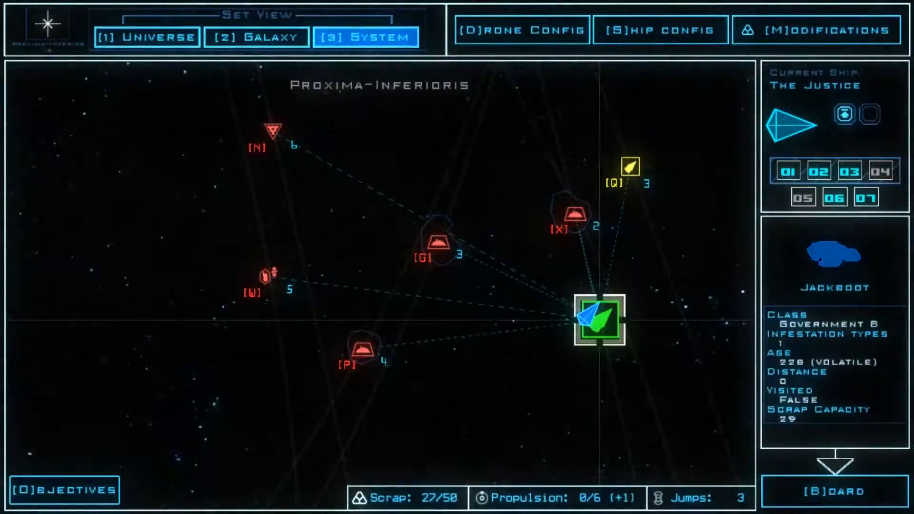
Step: Board the Jackboot derelict with the drones
left_click(833, 491)
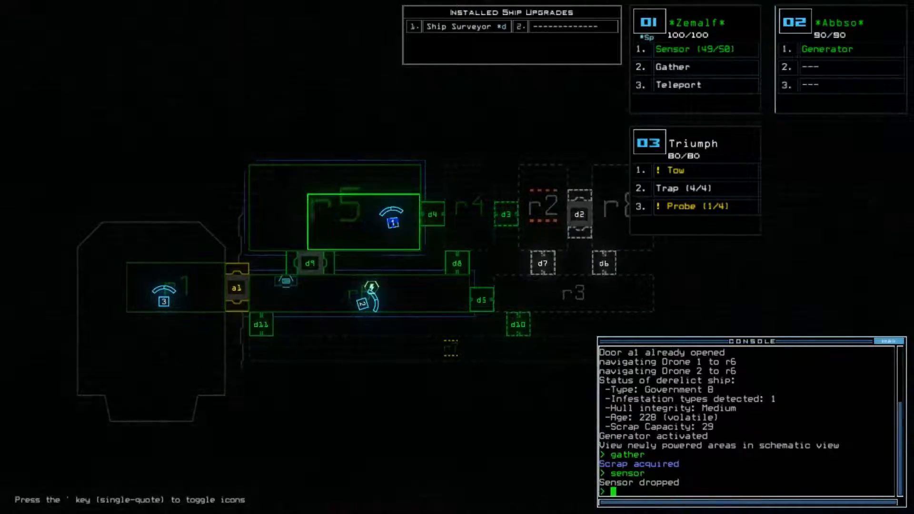
Step: Try the console command 'teleport sensor r4', which the game rejects
type("teleport se")
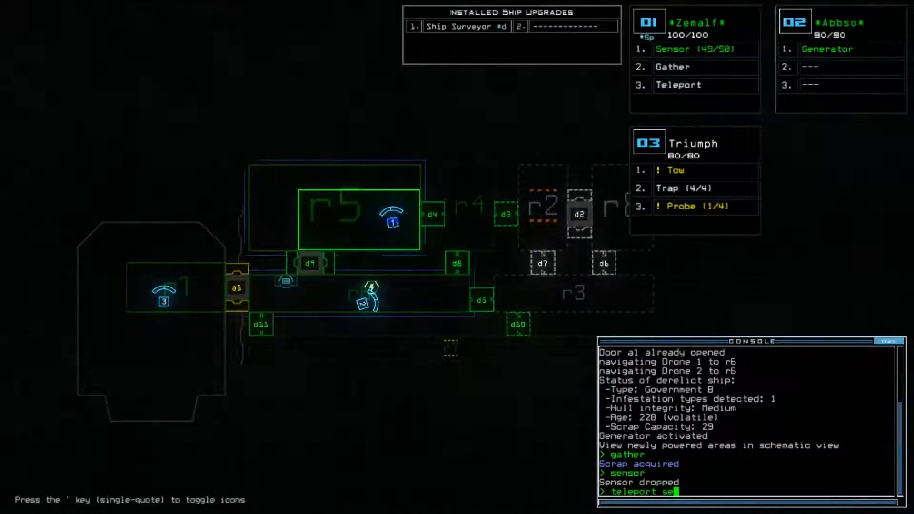
type("ns")
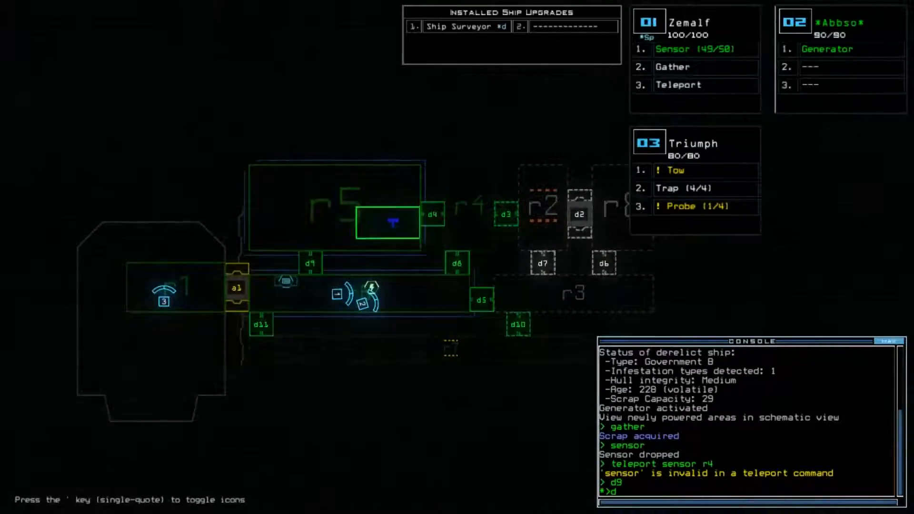
Step: Toggle door d4 from the console
type("d4")
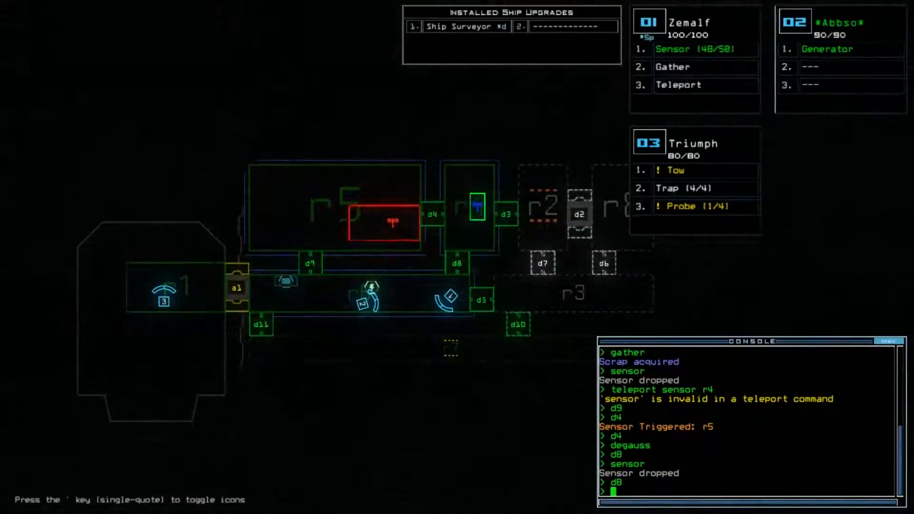
Step: Open door d3 and drop another sensor, leaving 47 of 50
type("d3")
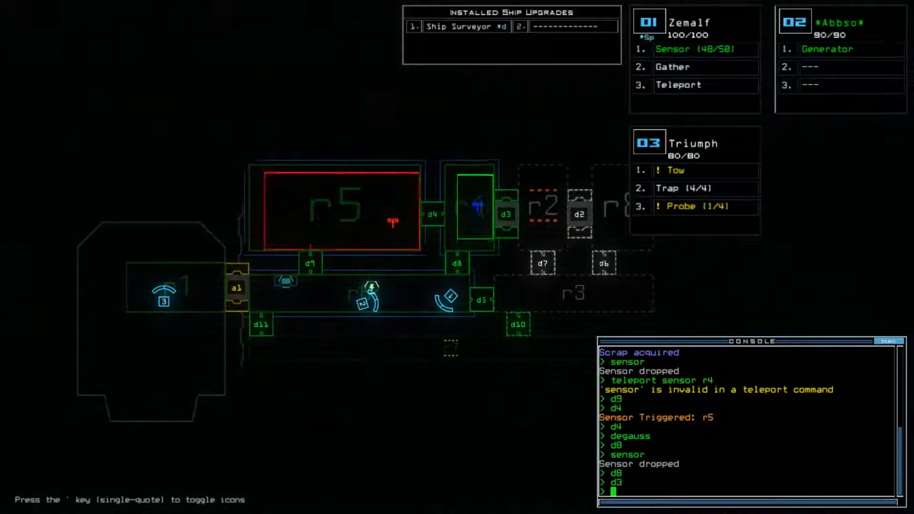
type("sensor")
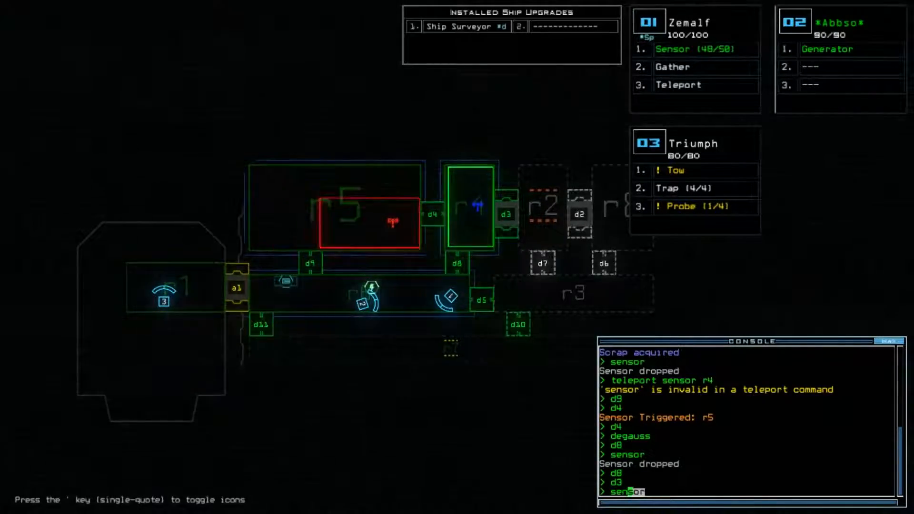
key("Return")
type("d8")
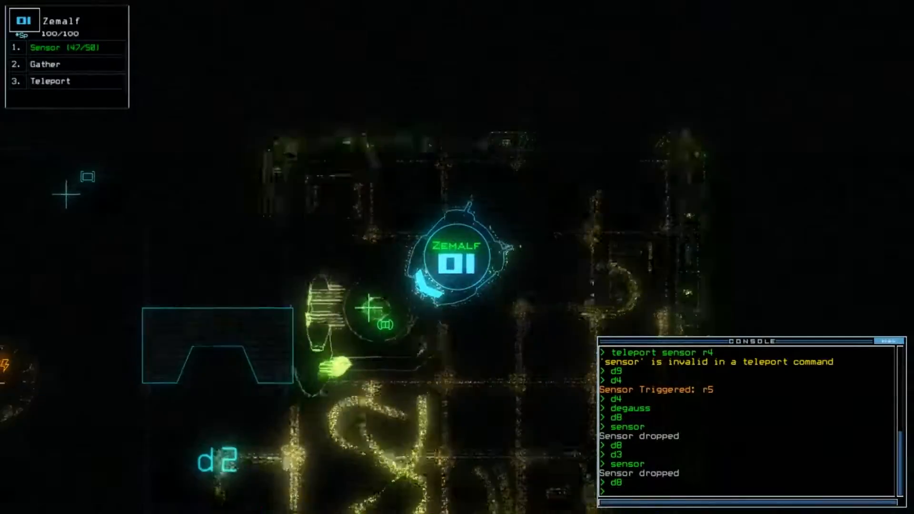
Step: Have drone Zemalf run 'gather' for fuel on the derelict
type("gather")
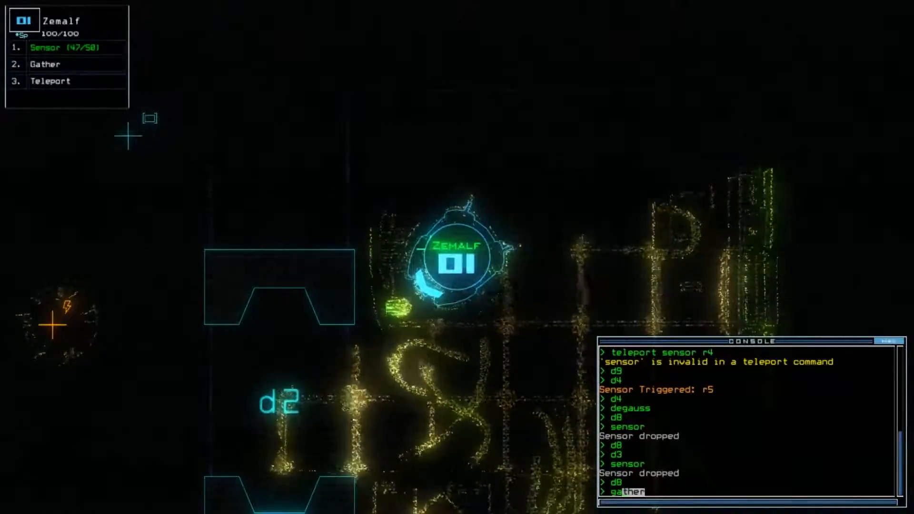
key("Return")
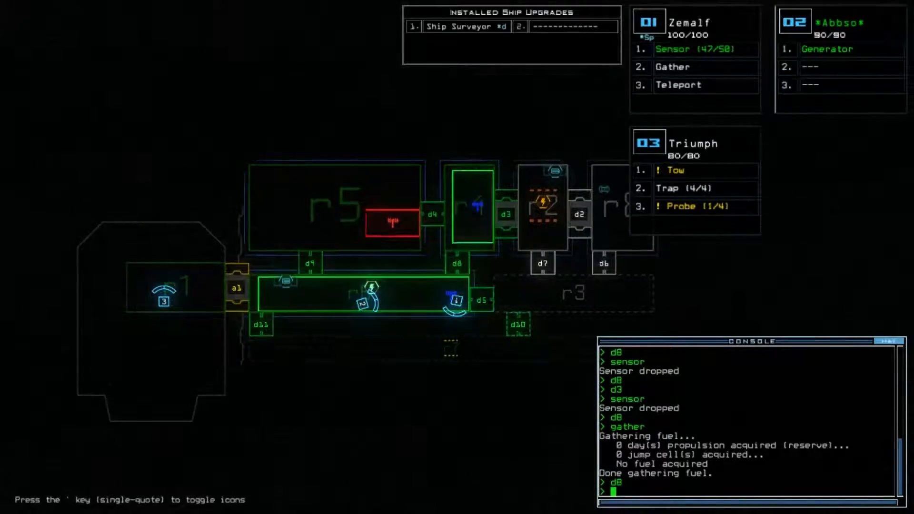
Step: Toggle d8, send drone 2 to restart the generator, and drop a sensor (46 left)
type("d8")
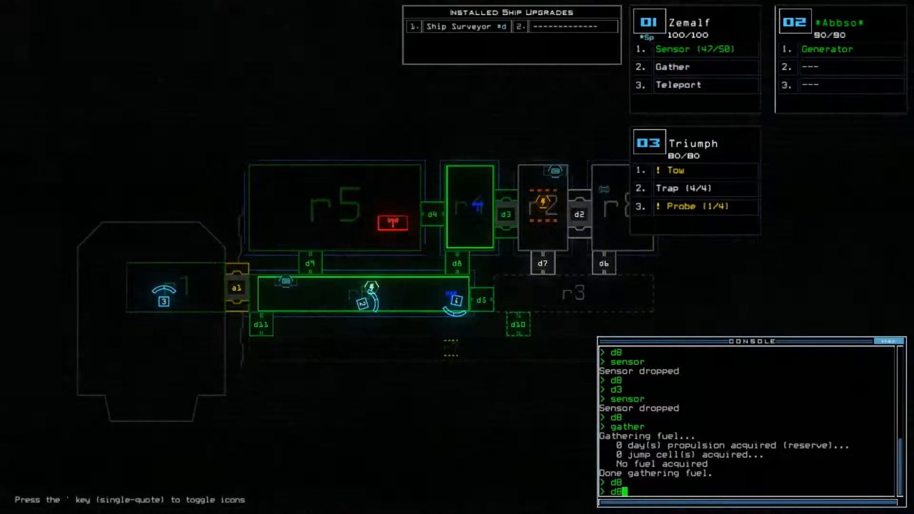
type("navigate")
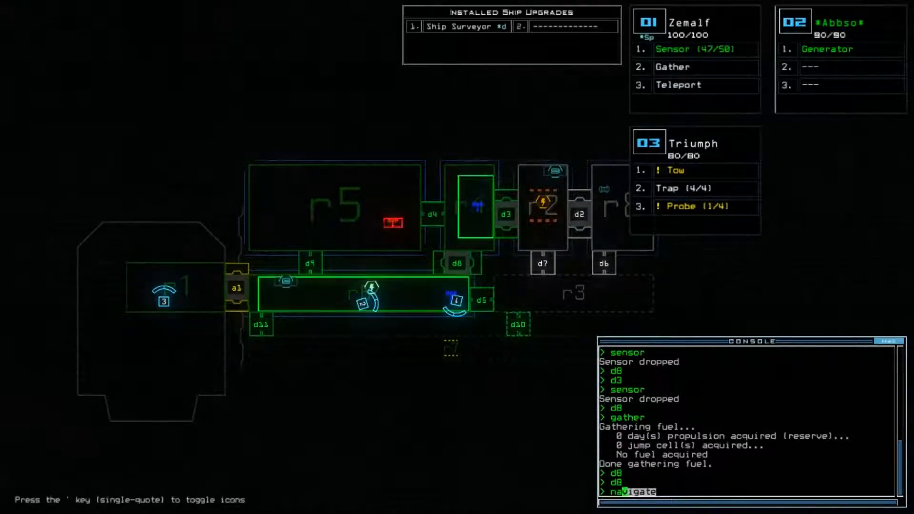
type("2")
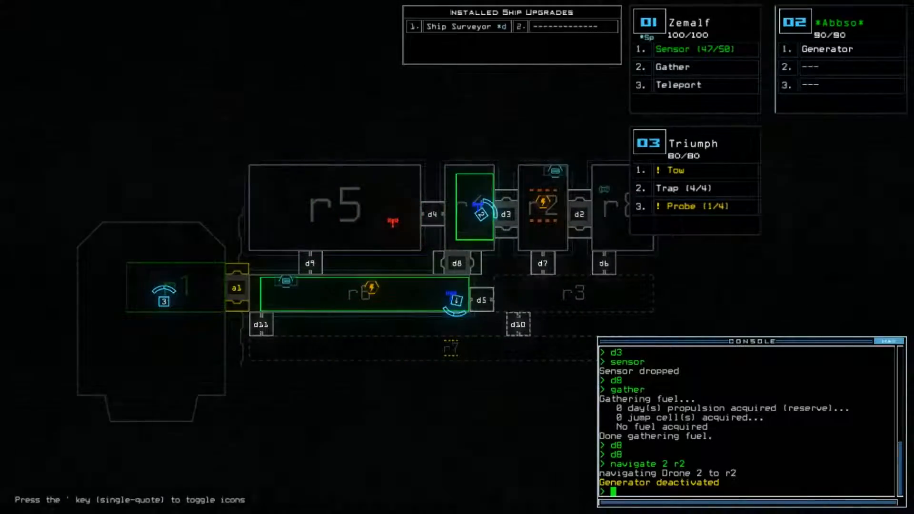
type("generator")
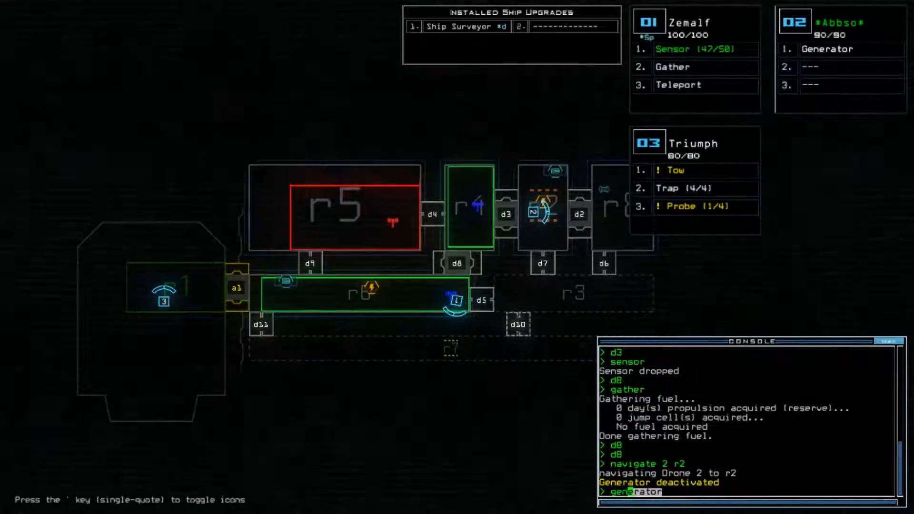
key("Return")
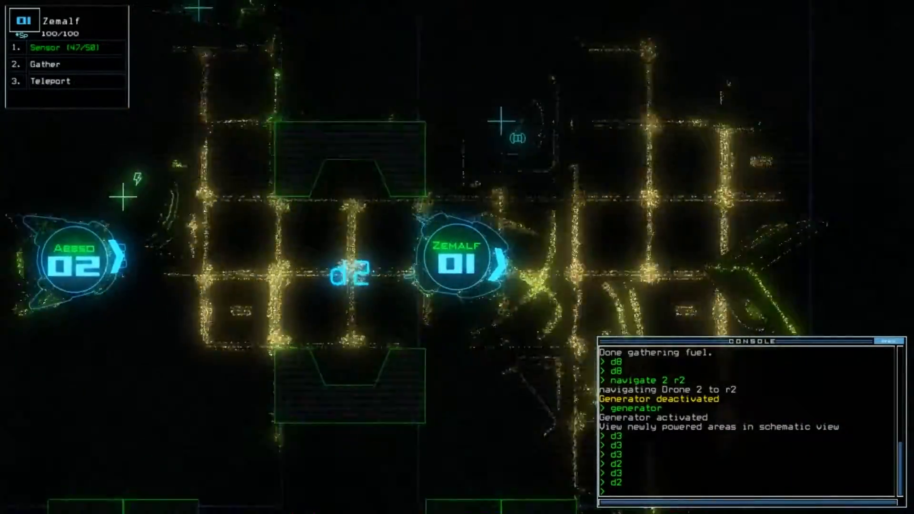
type("sensor")
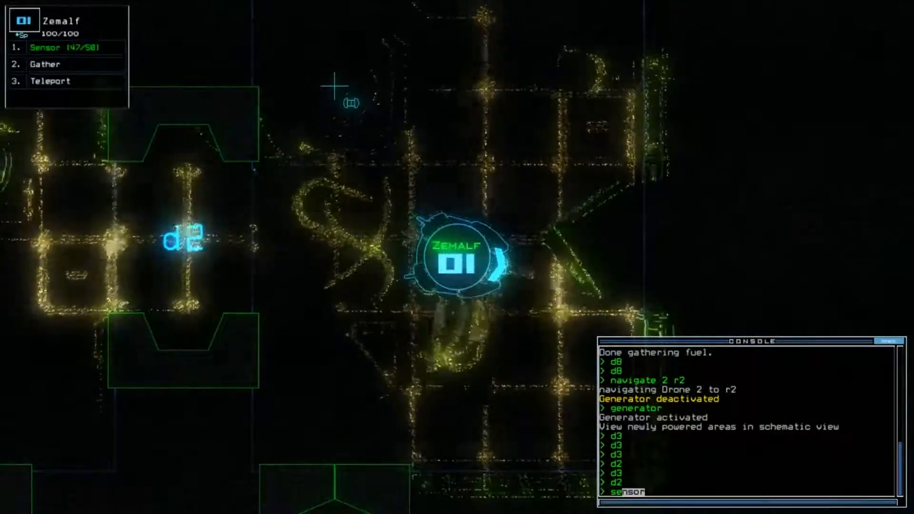
key("Return")
type("d2")
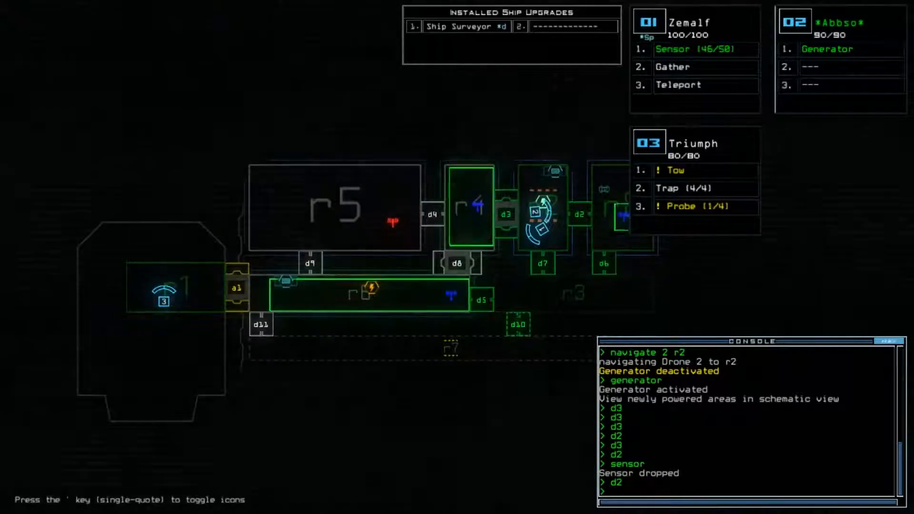
Step: Operate doors d6, d3, d7 and d10 as sensors trigger in r3, then r8
type("d6")
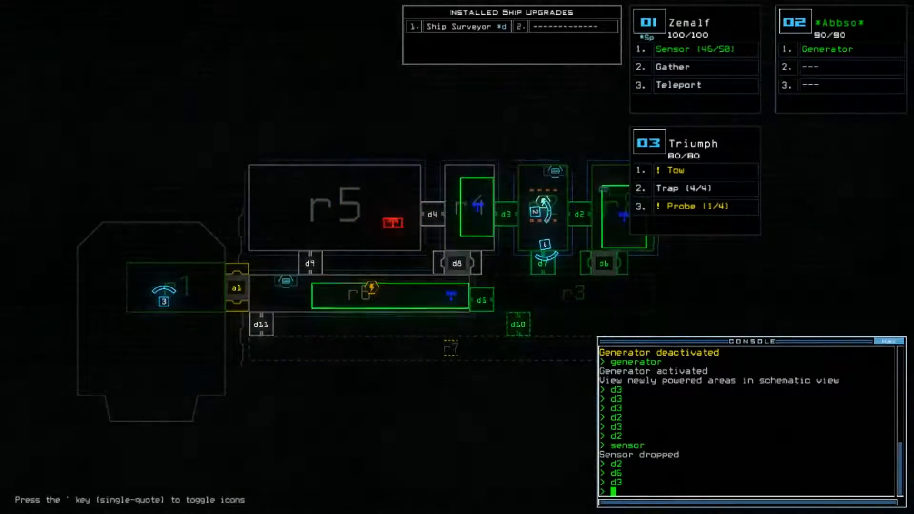
type("d")
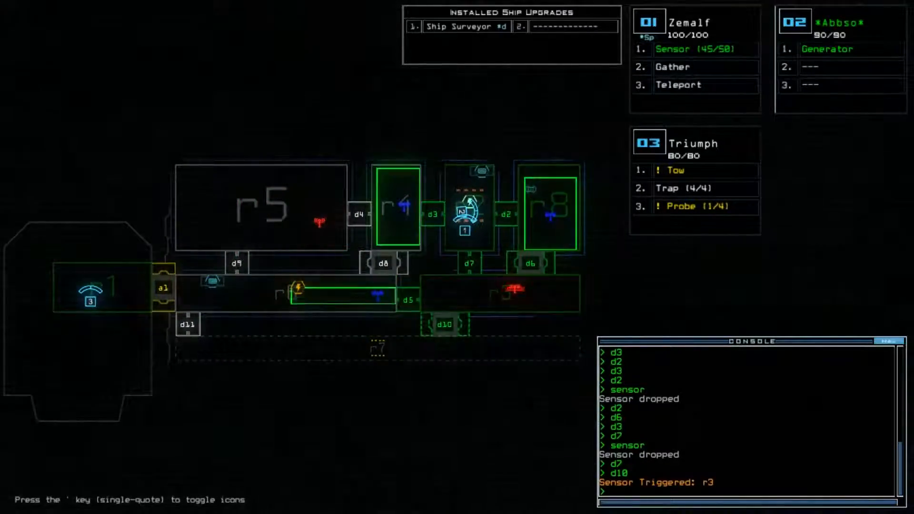
type("d1")
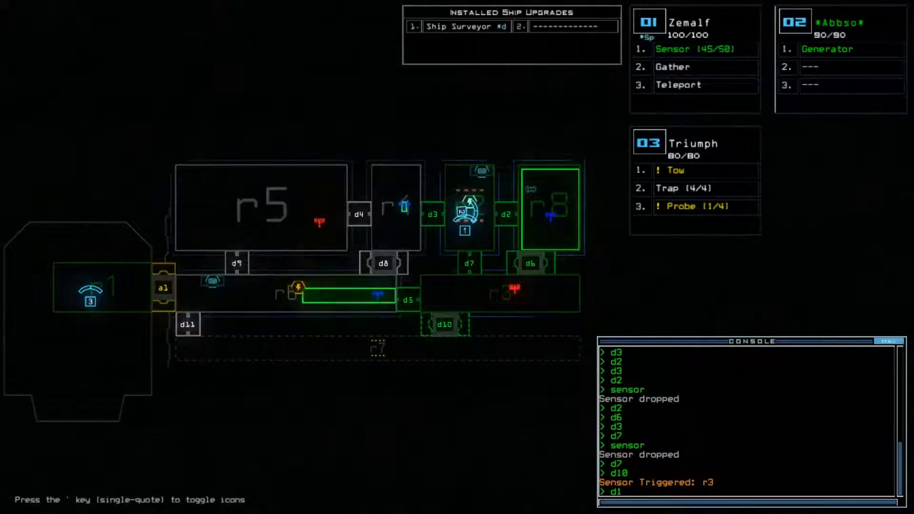
type("d10")
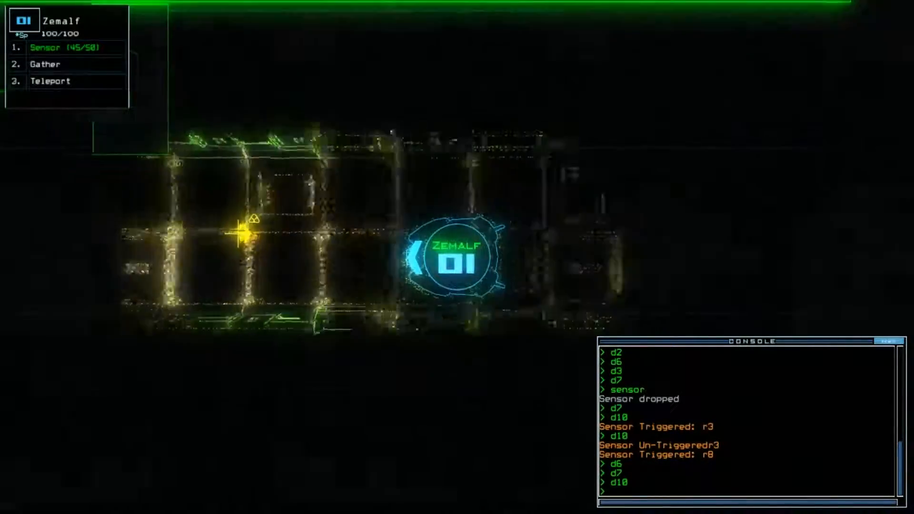
Step: Have drone 1 gather scrap from the derelict
type("gather")
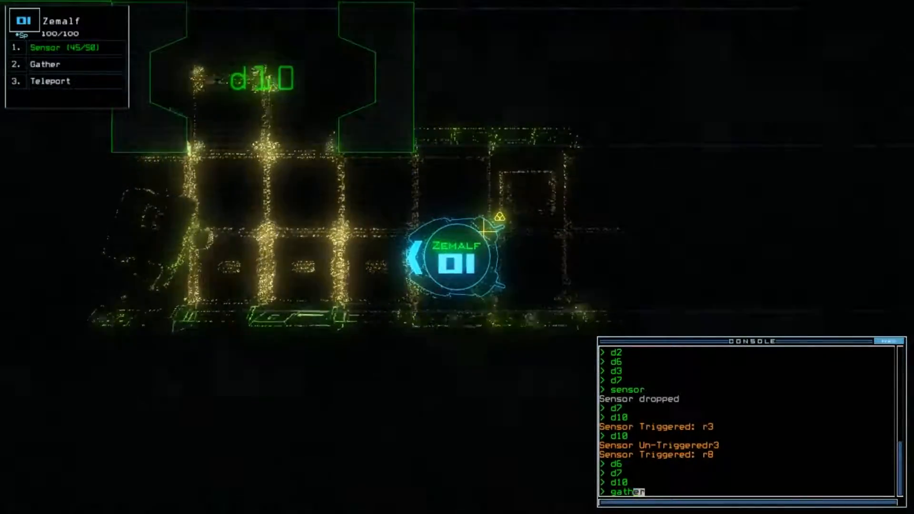
key("Return")
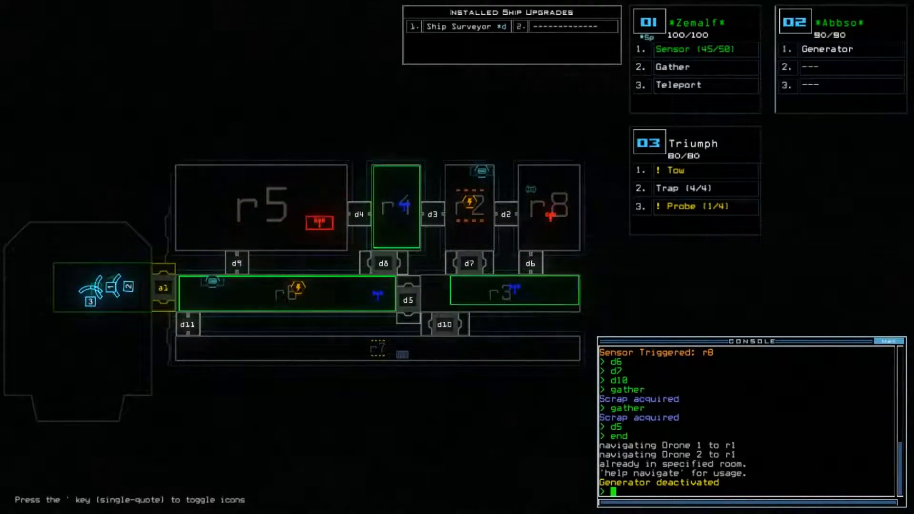
Step: Exit Jackboot with the 'exit' command, returning to the Proxima-Inferioris map
type("exit")
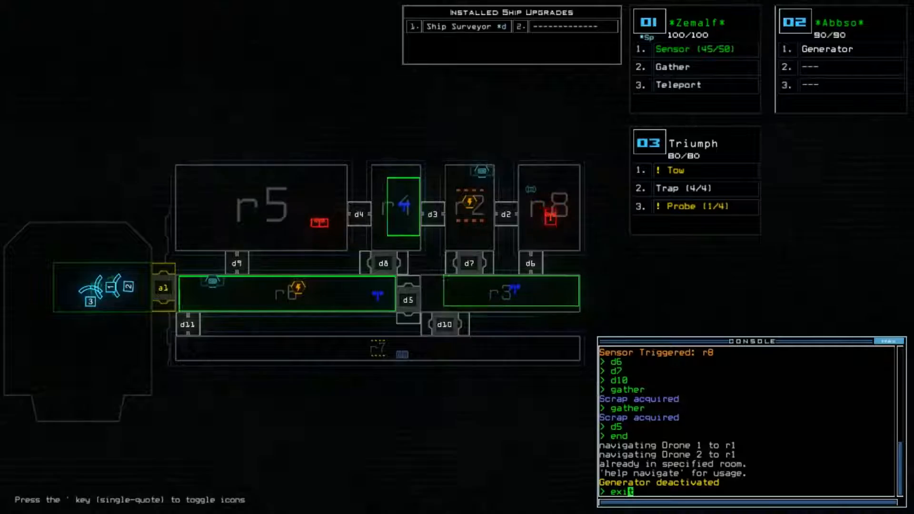
key("Return")
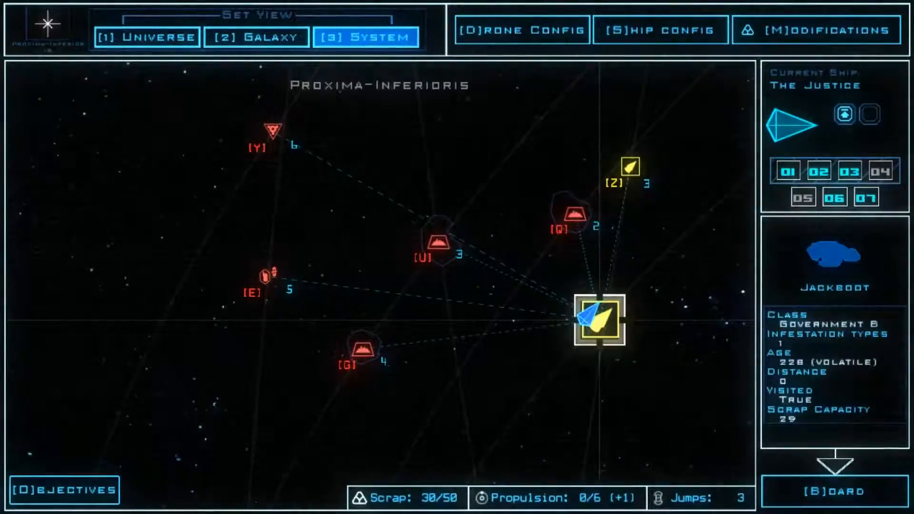
Step: Jump the Justice from the galaxy map to Portes and view the Arrogant Bastard derelict
left_click(255, 37)
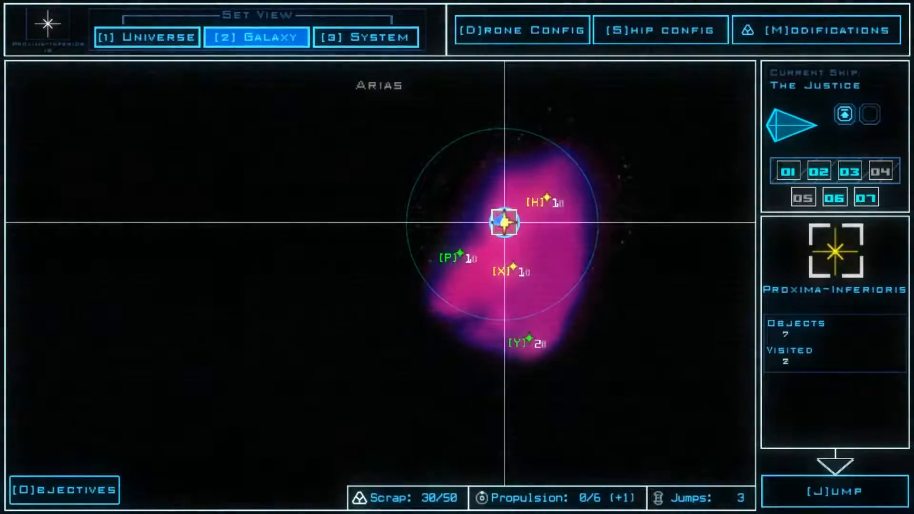
left_click(454, 253)
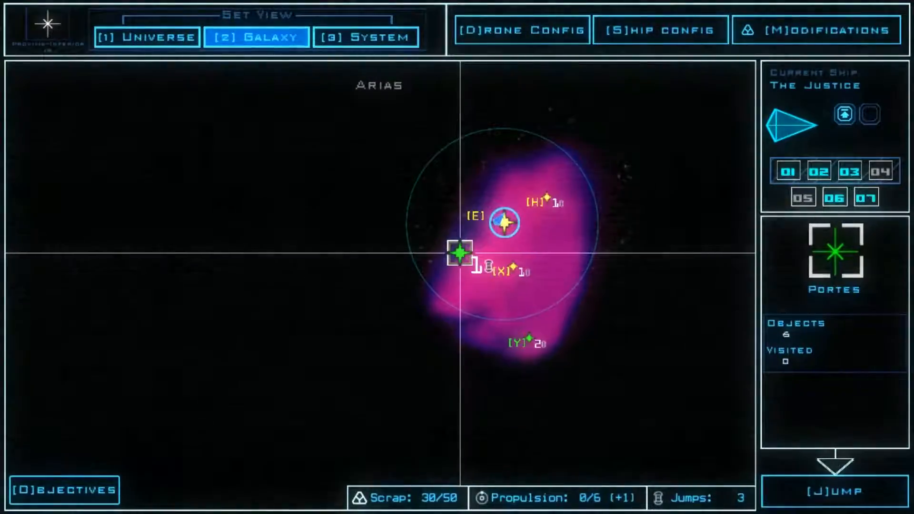
left_click(835, 490)
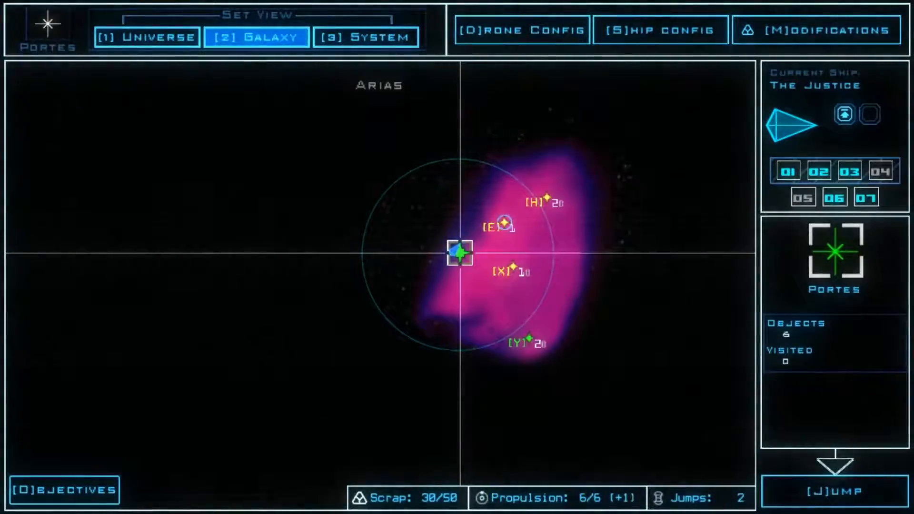
left_click(365, 37)
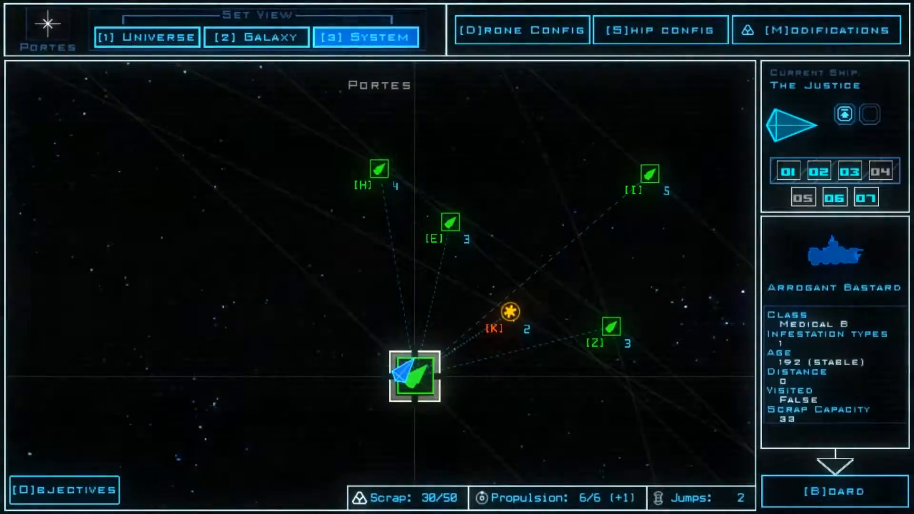
mouse_move(390, 210)
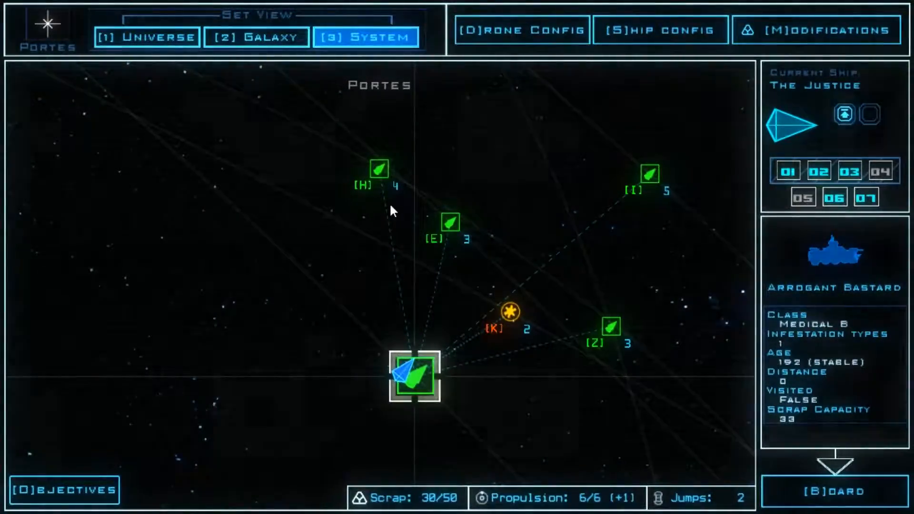